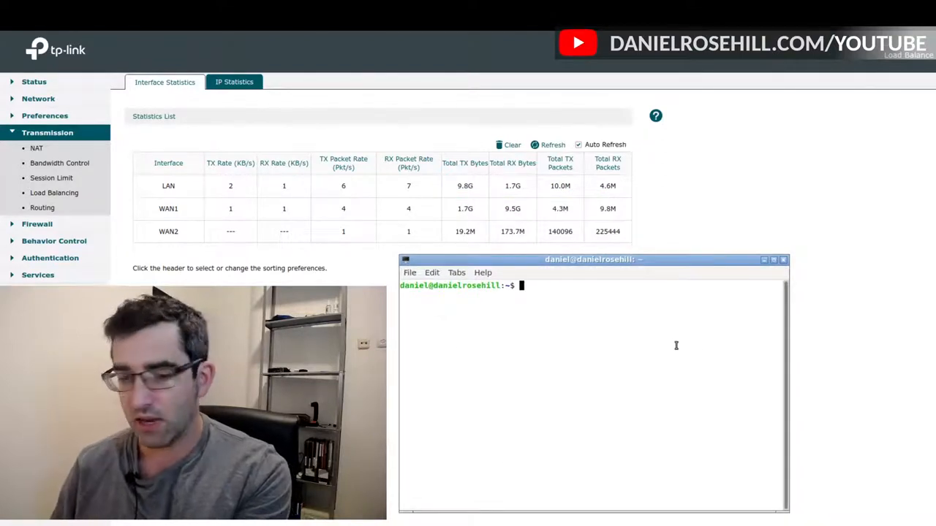
Step: Enter the ping 8.8.8.8 command with an interval option at the bash prompt without running it
{"action": "type", "text": "ping 8.8."}
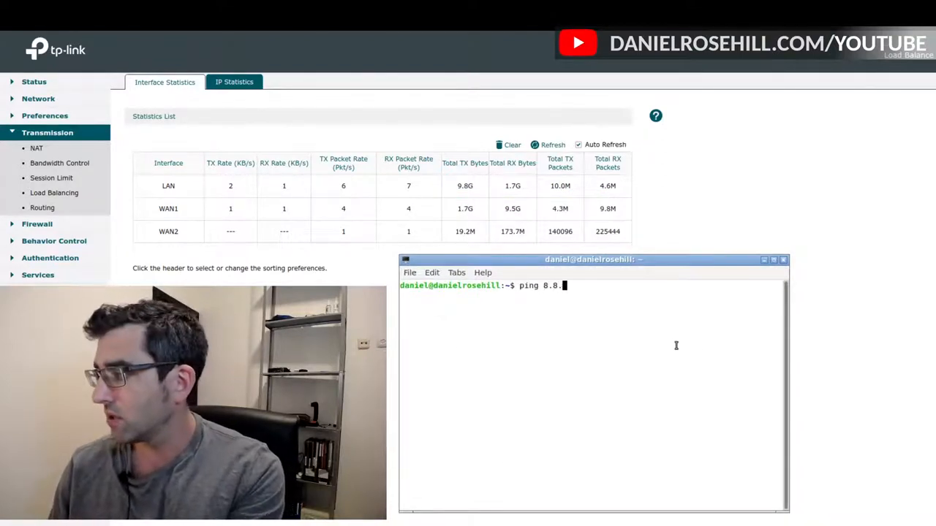
{"action": "type", "text": "8.8 -i 1"}
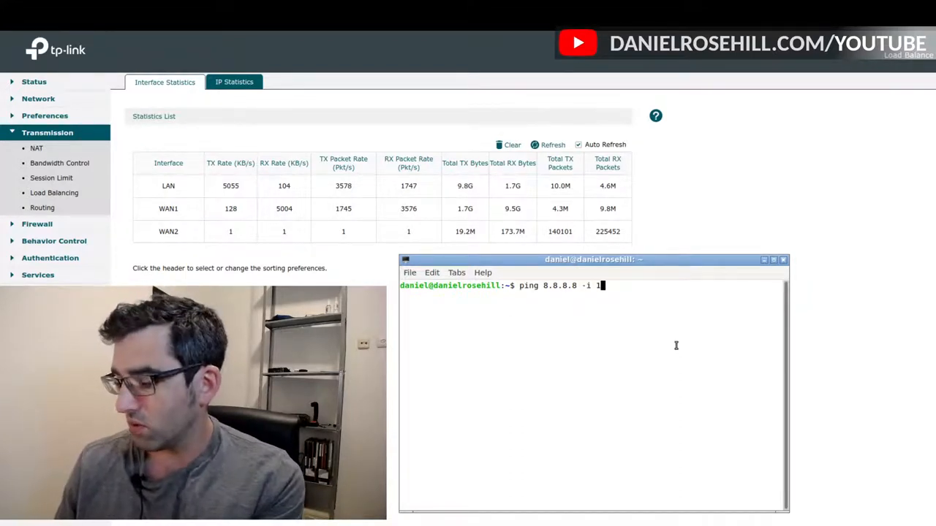
Step: Run the ping through the Destination Host Unreachable outage, then stop it for the 39.2857% packet-loss summary
{"action": "key", "text": "Return"}
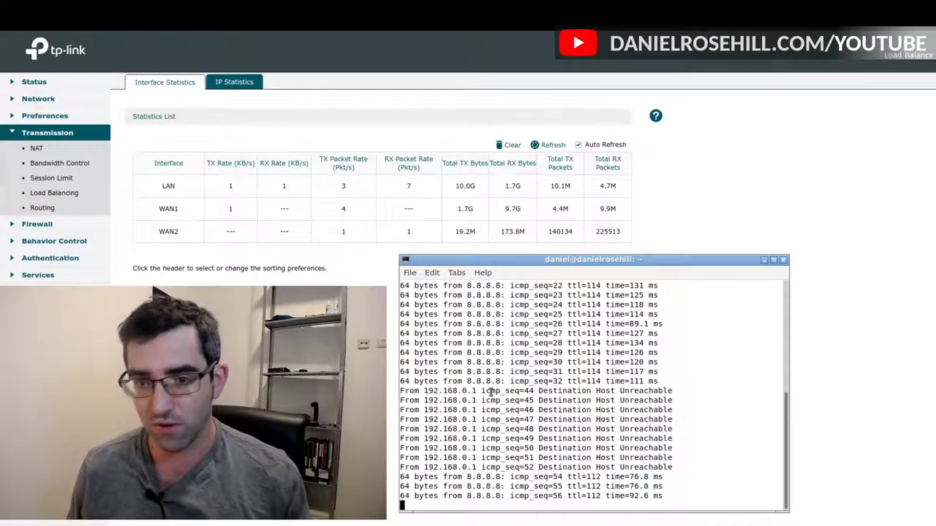
{"action": "key", "text": "ctrl+c"}
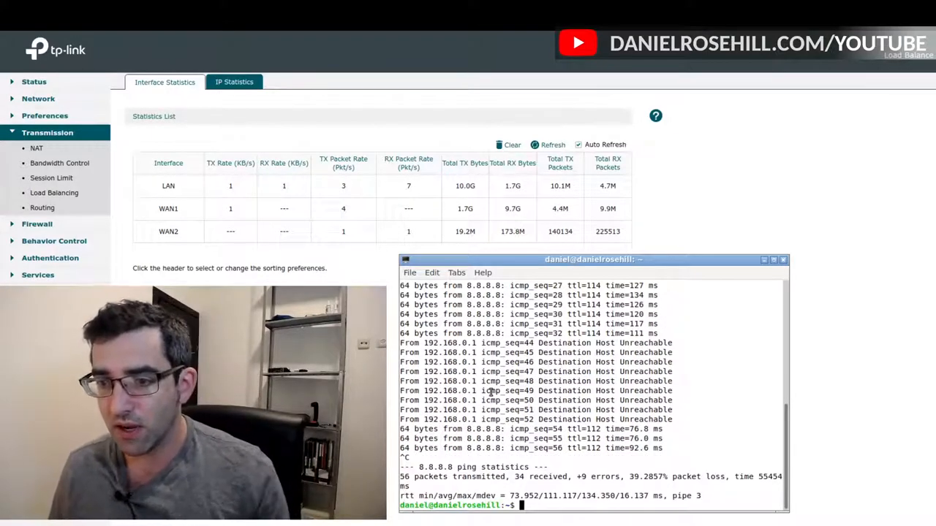